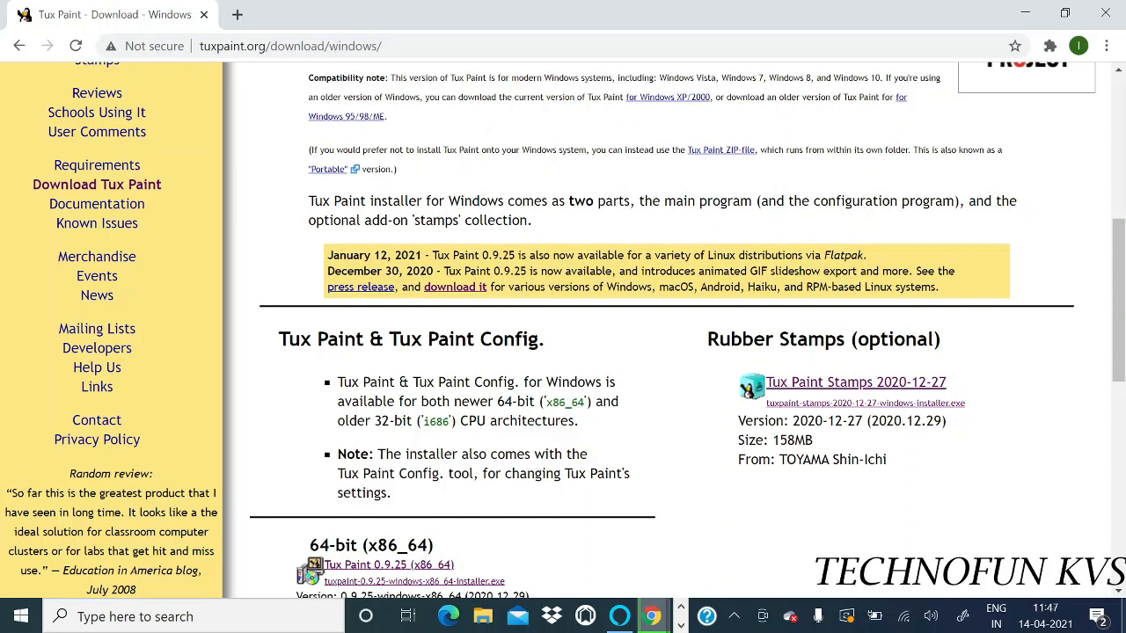
{"action": "mouse_move", "coordinate": [910, 360]}
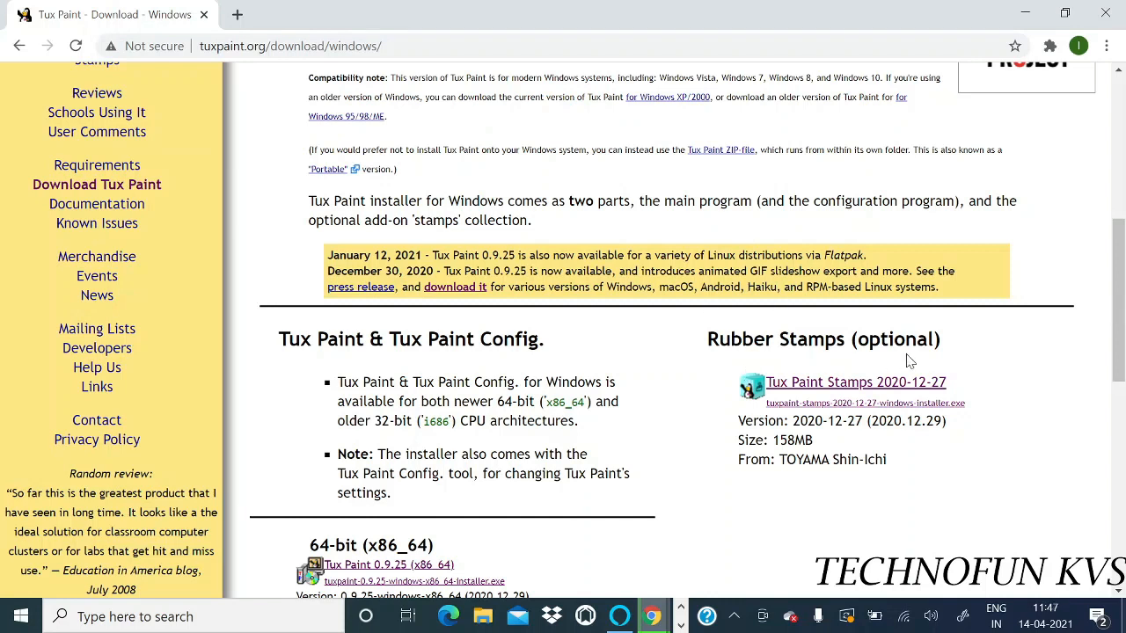
{"action": "mouse_move", "coordinate": [818, 388]}
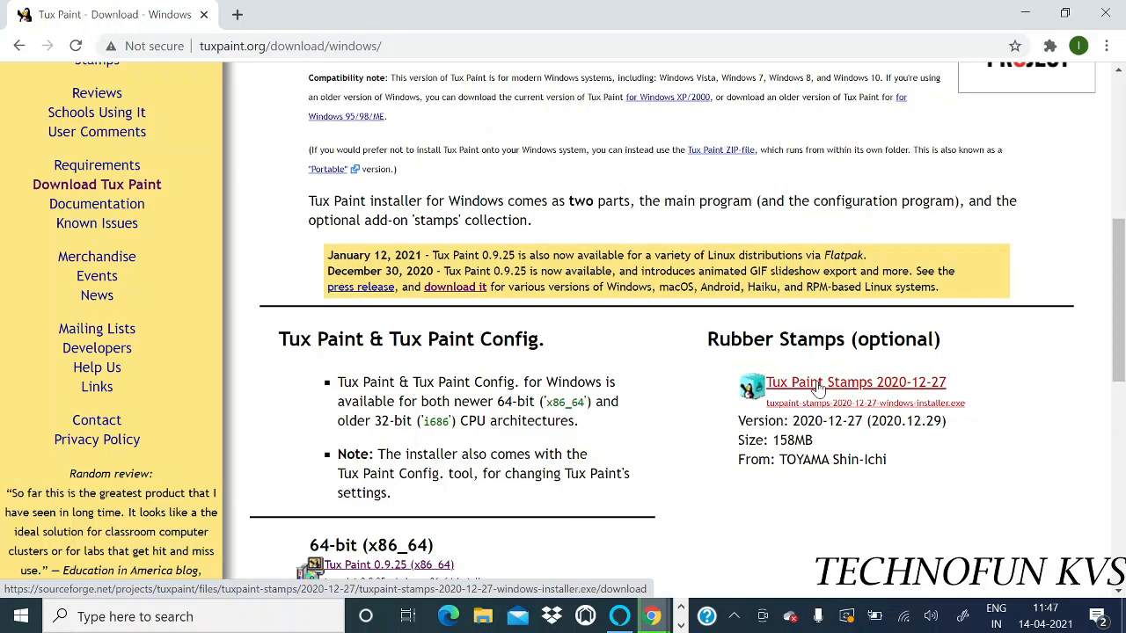
{"action": "mouse_move", "coordinate": [642, 357]}
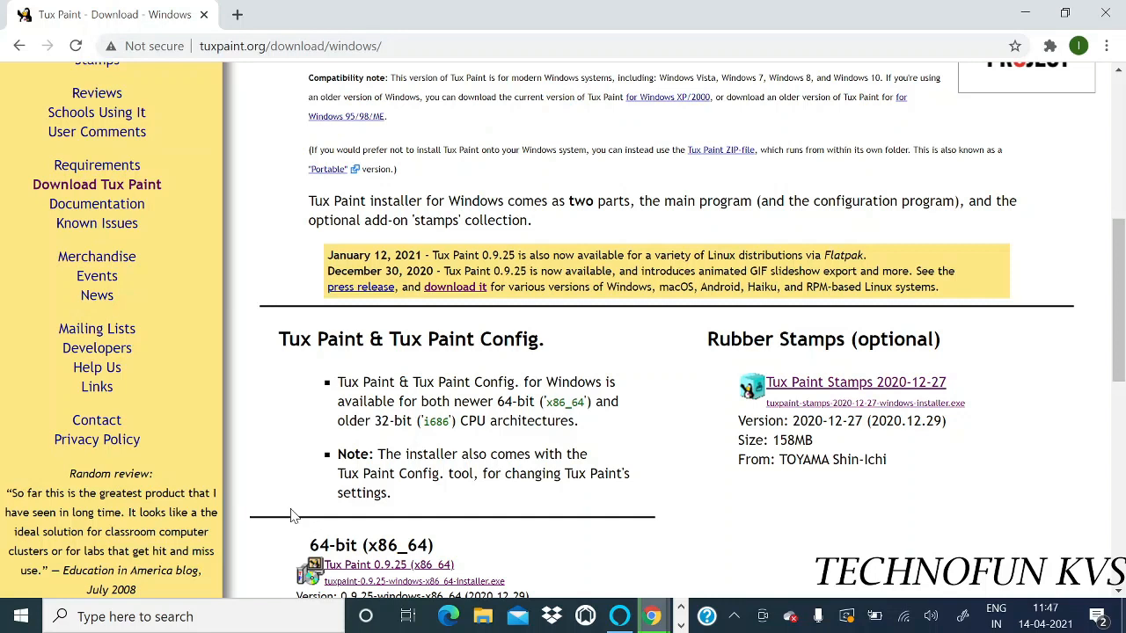
{"action": "mouse_move", "coordinate": [636, 168]}
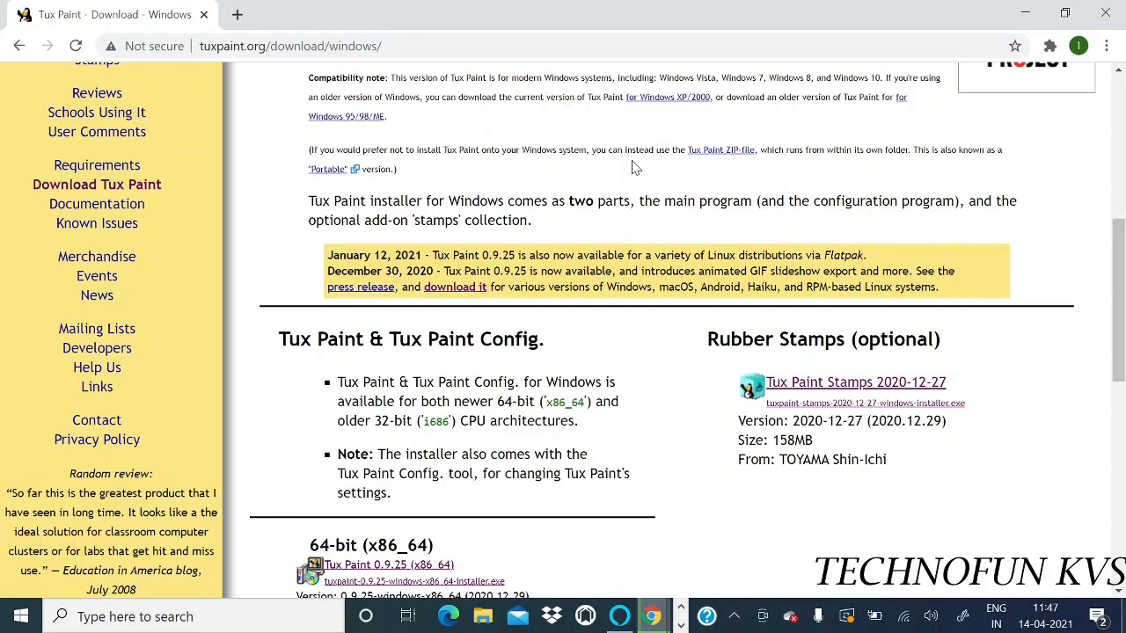
{"action": "mouse_move", "coordinate": [1025, 12]}
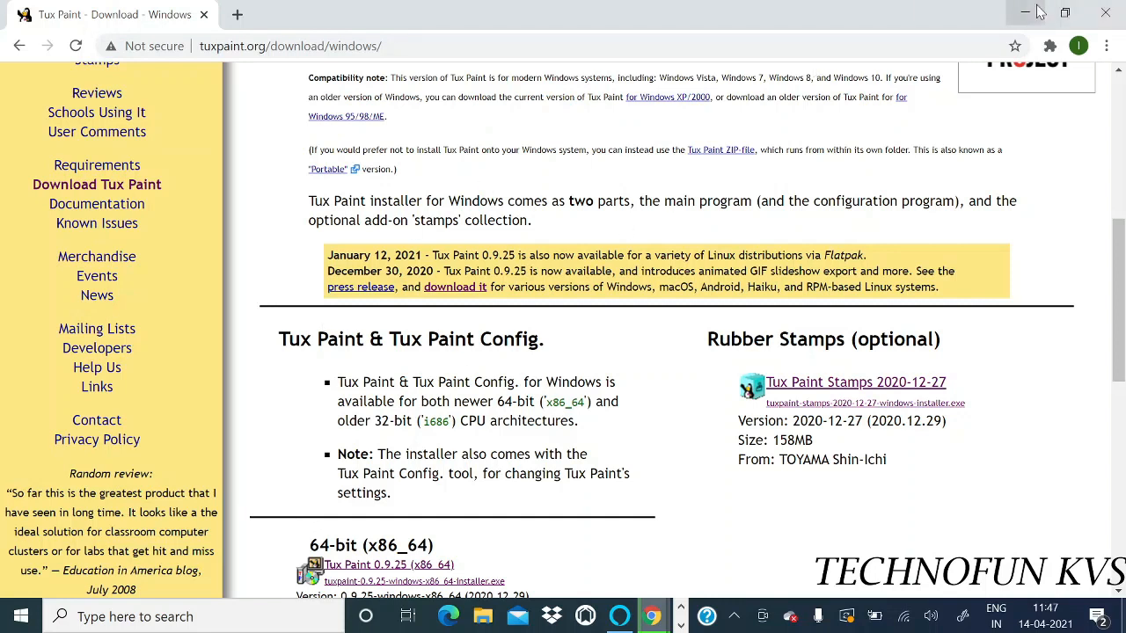
{"action": "mouse_move", "coordinate": [748, 128]}
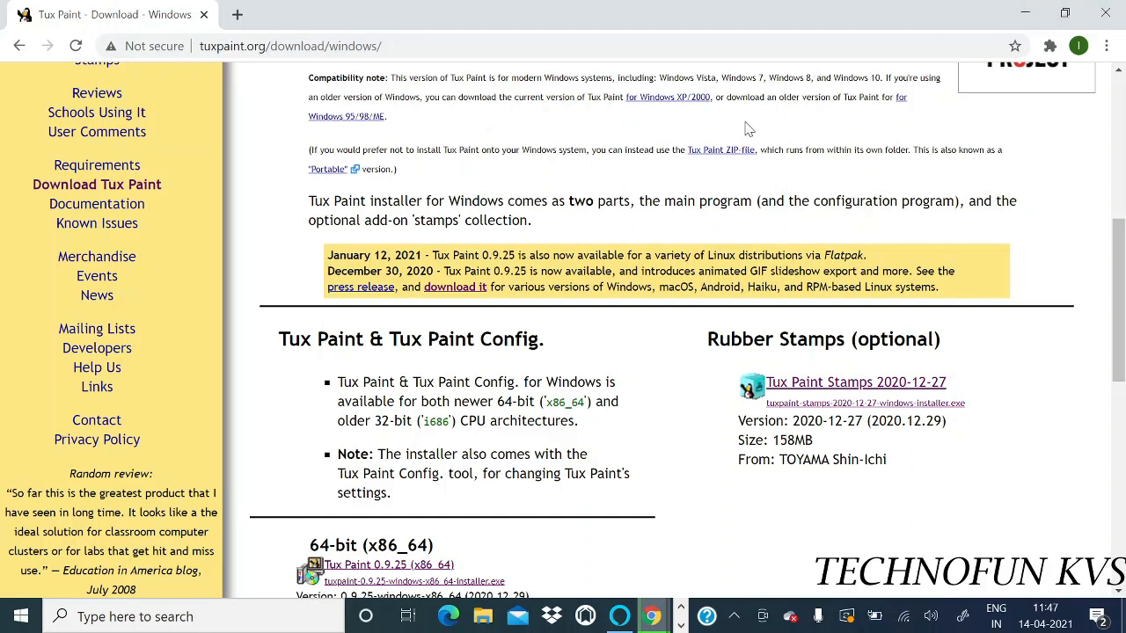
- Scroll the Tux Paint download page to review the 64-bit and 32-bit installers
{"action": "scroll", "scroll_direction": "down", "scroll_amount": 3}
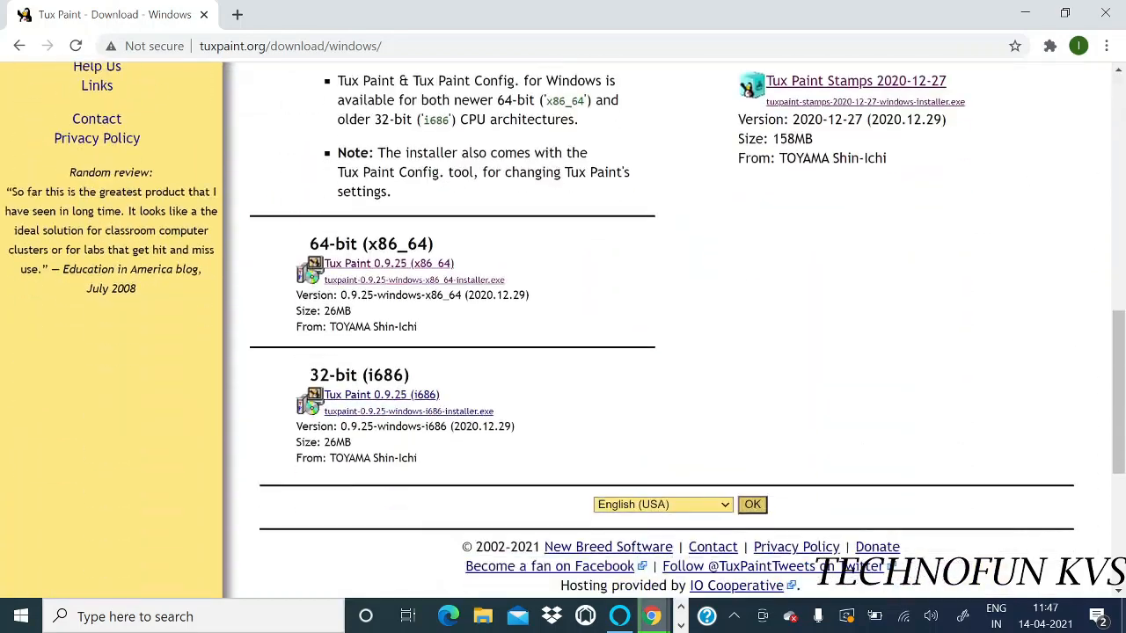
{"action": "scroll", "scroll_direction": "up", "scroll_amount": 3}
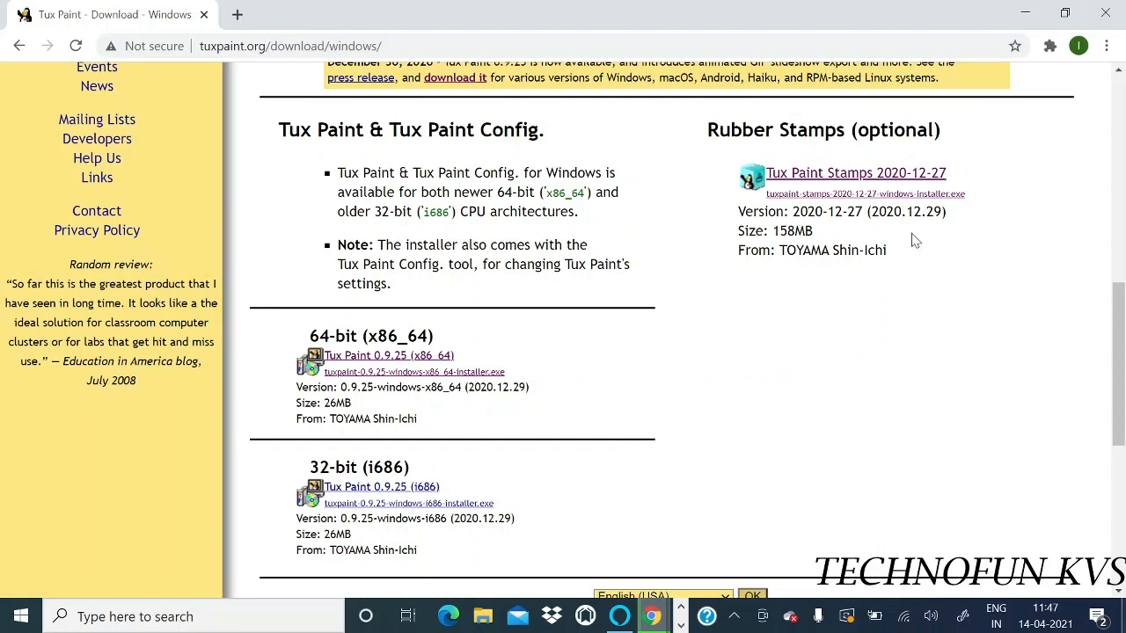
{"action": "mouse_move", "coordinate": [985, 227]}
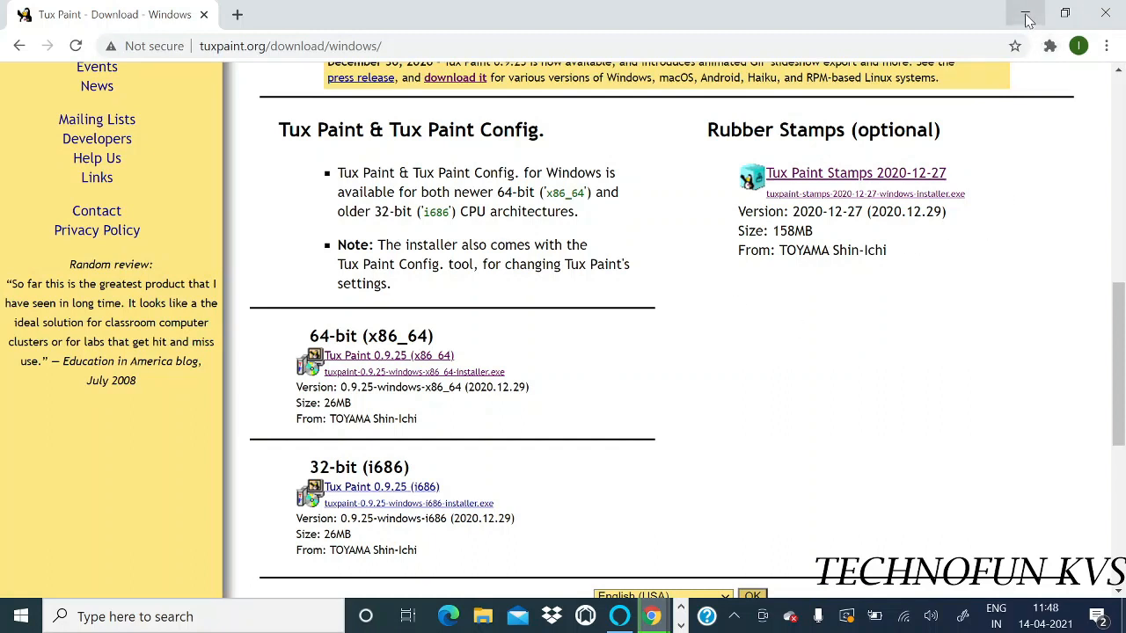
{"action": "mouse_move", "coordinate": [1026, 18]}
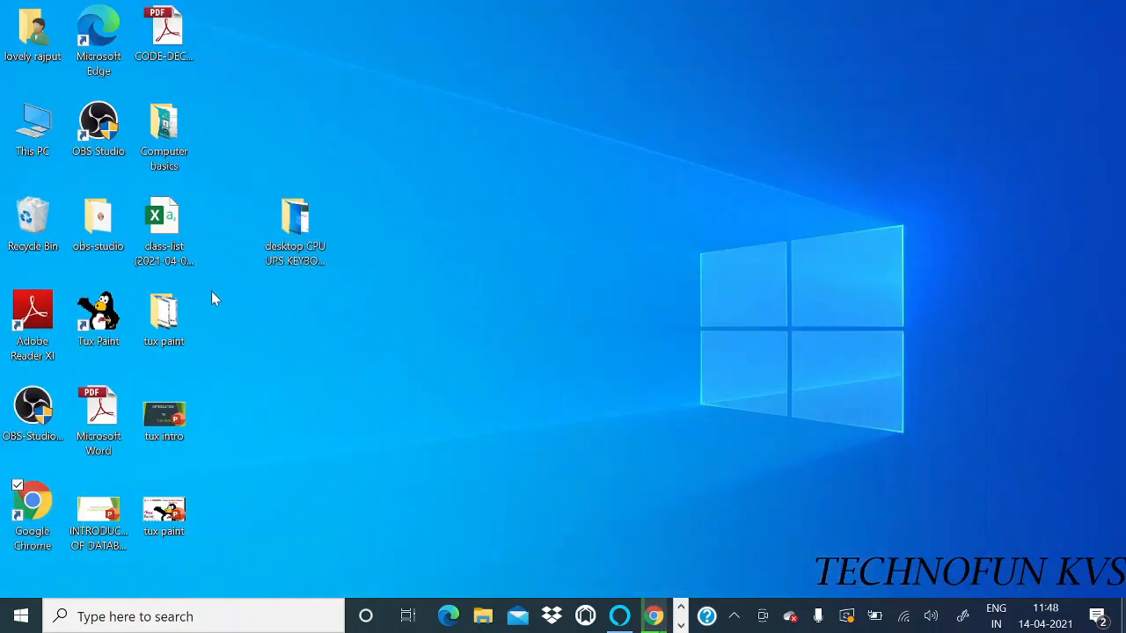
- Launch Tux Paint 0.9.25 from its desktop shortcut
{"action": "left_click", "coordinate": [33, 312]}
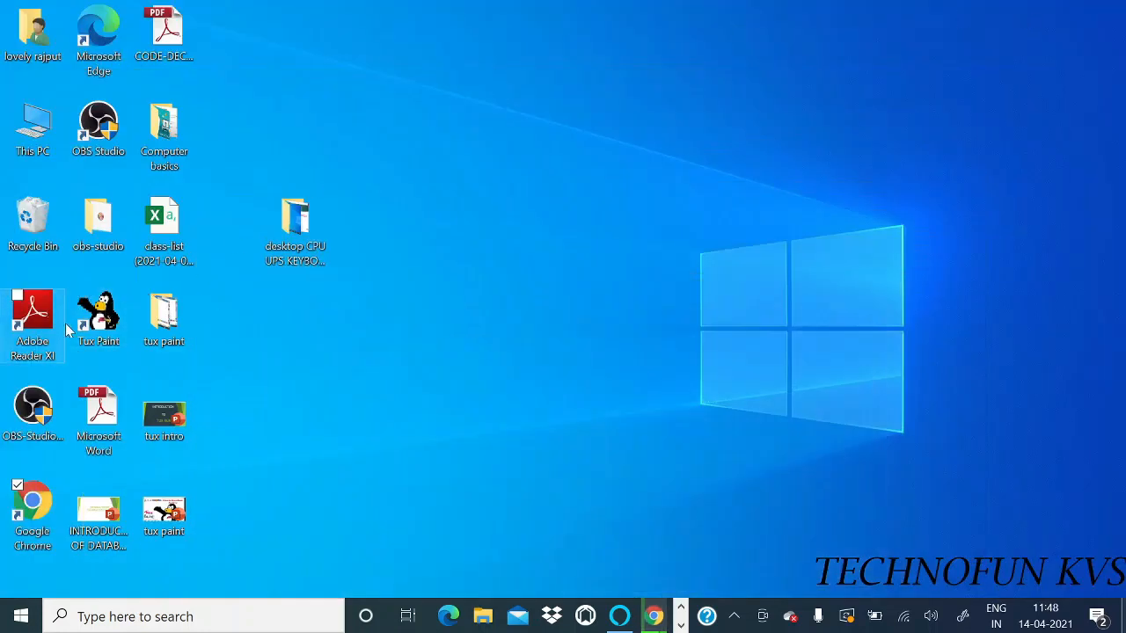
{"action": "left_click", "coordinate": [98, 317]}
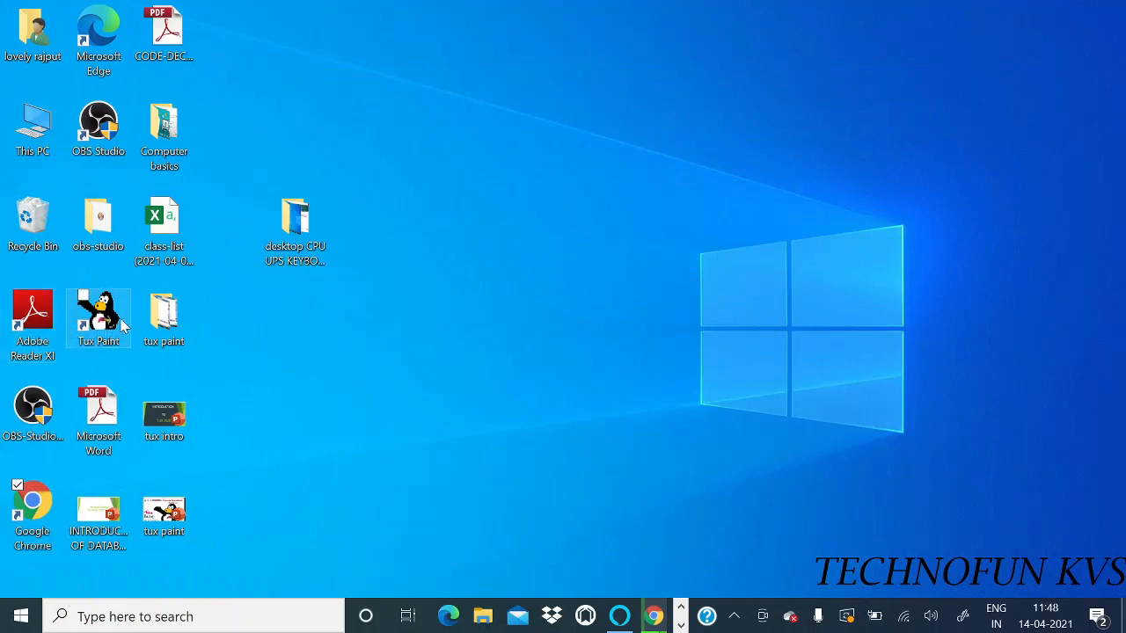
{"action": "left_click", "coordinate": [99, 313]}
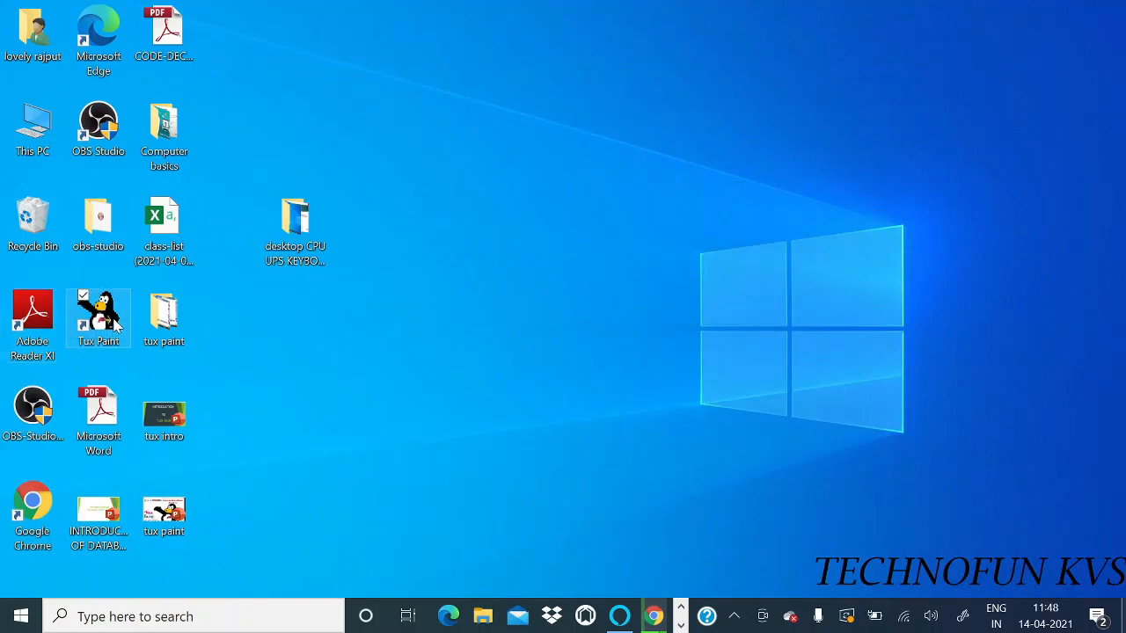
{"action": "mouse_move", "coordinate": [99, 317]}
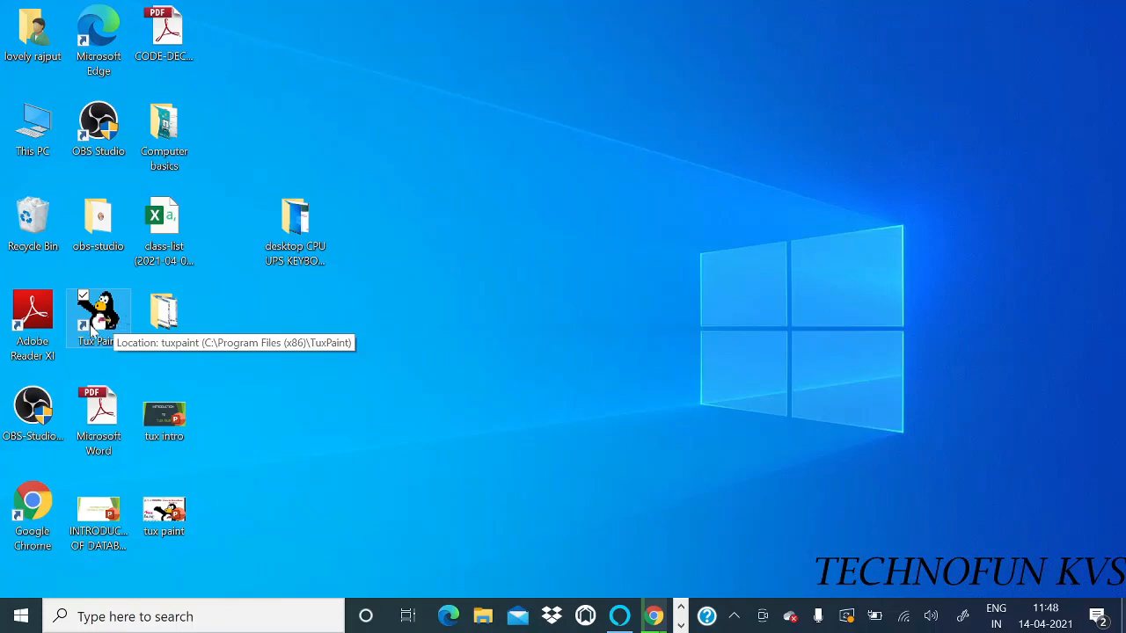
{"action": "double_click", "coordinate": [98, 312]}
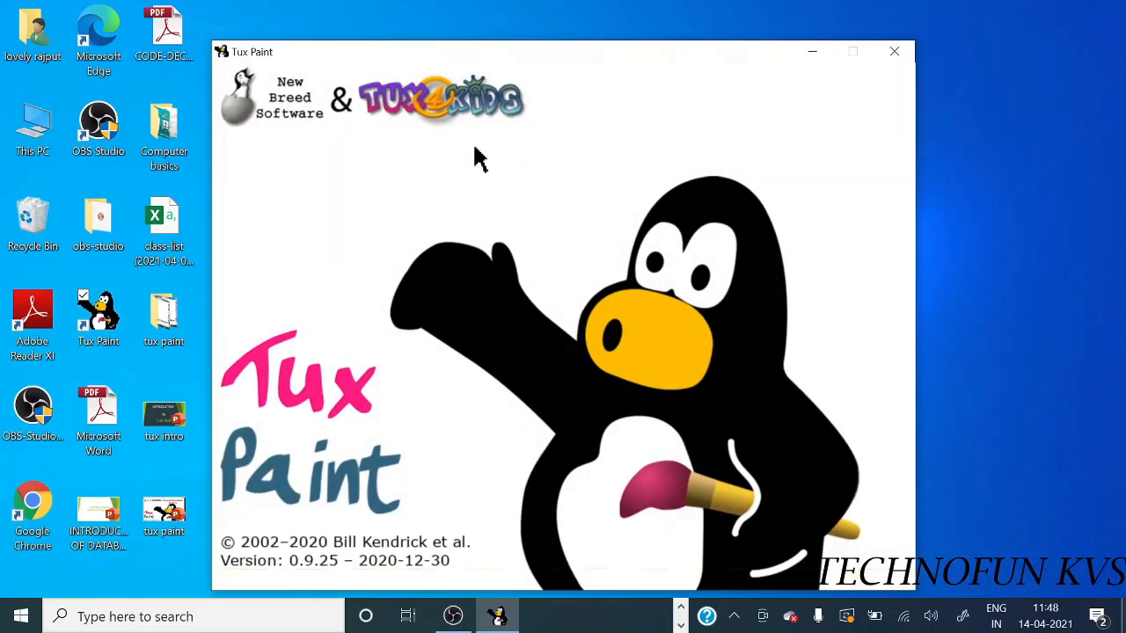
{"action": "mouse_move", "coordinate": [661, 192]}
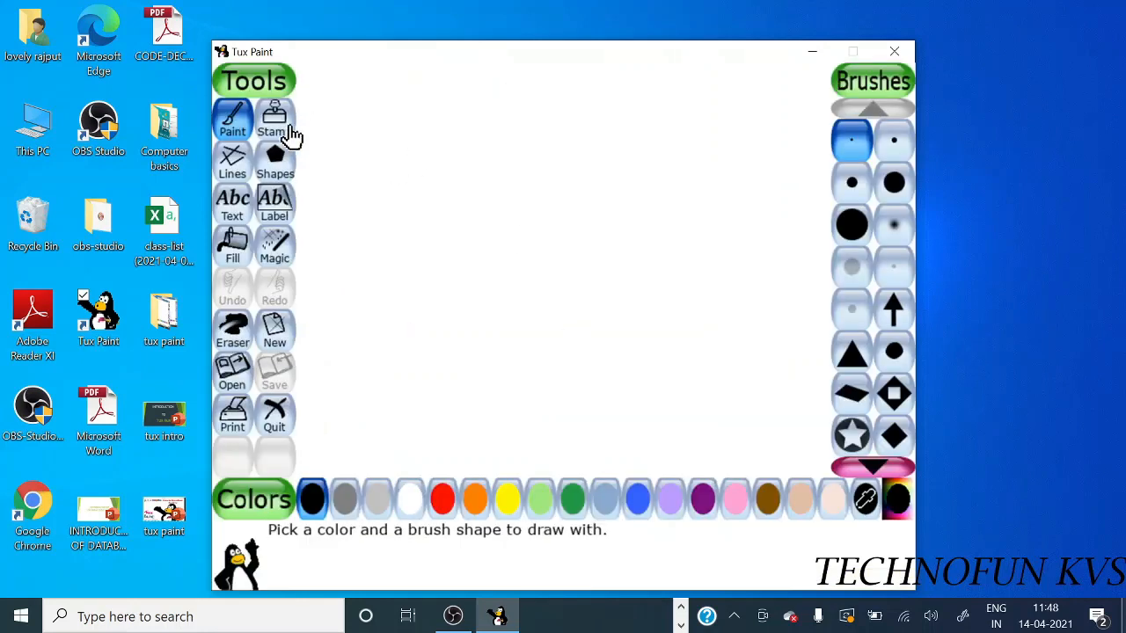
{"action": "mouse_move", "coordinate": [275, 119]}
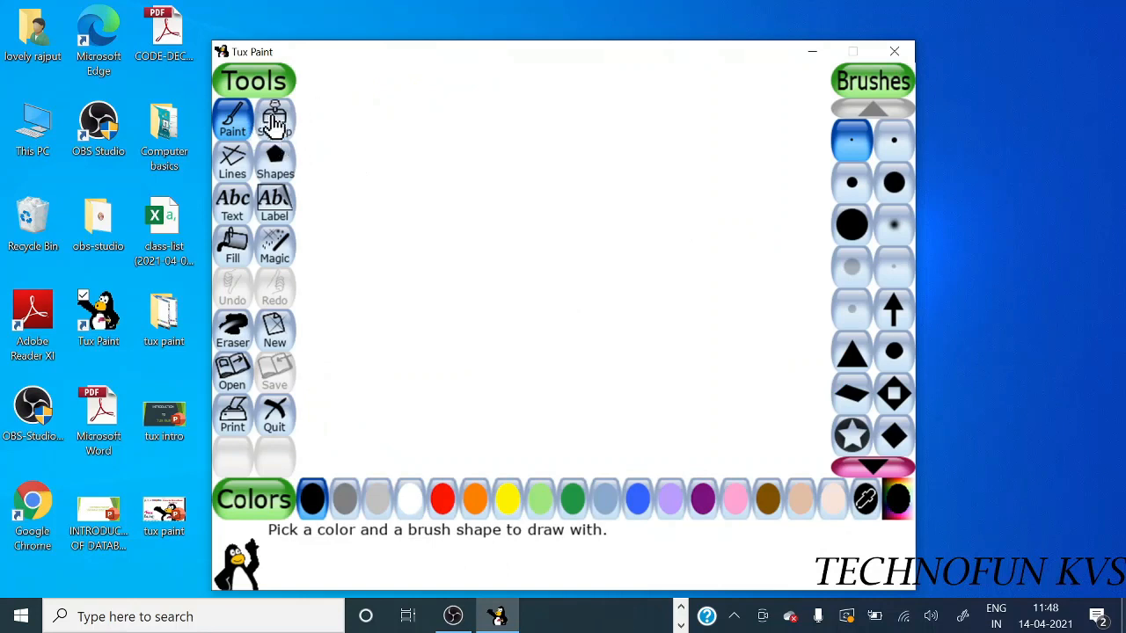
- Select the Stamp tool on the blank canvas
{"action": "left_click", "coordinate": [275, 118]}
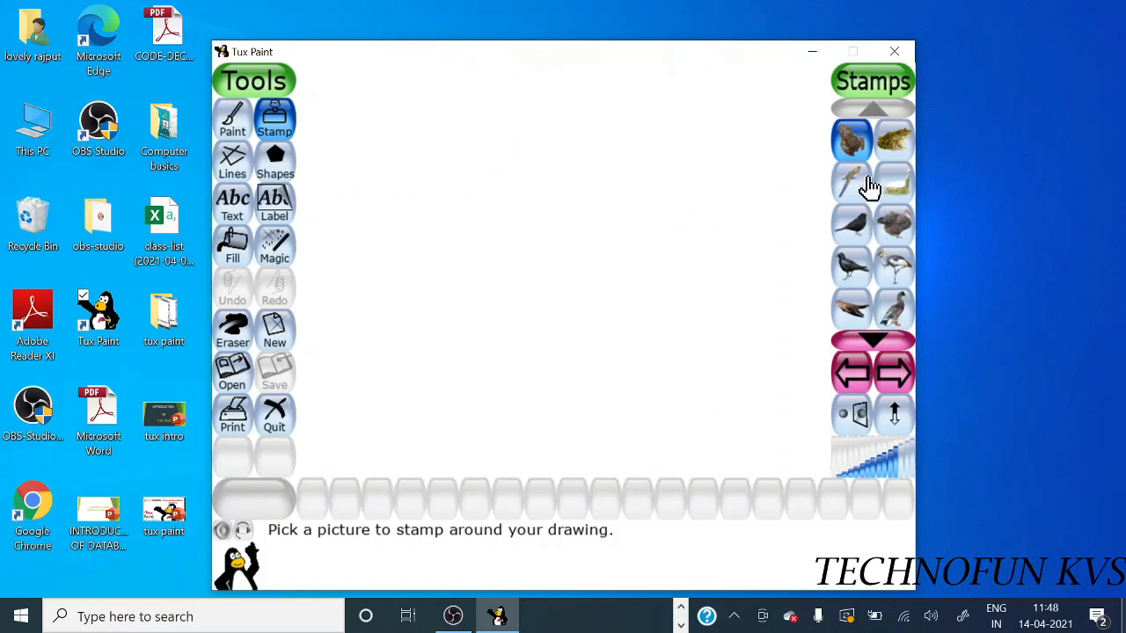
{"action": "mouse_move", "coordinate": [879, 189]}
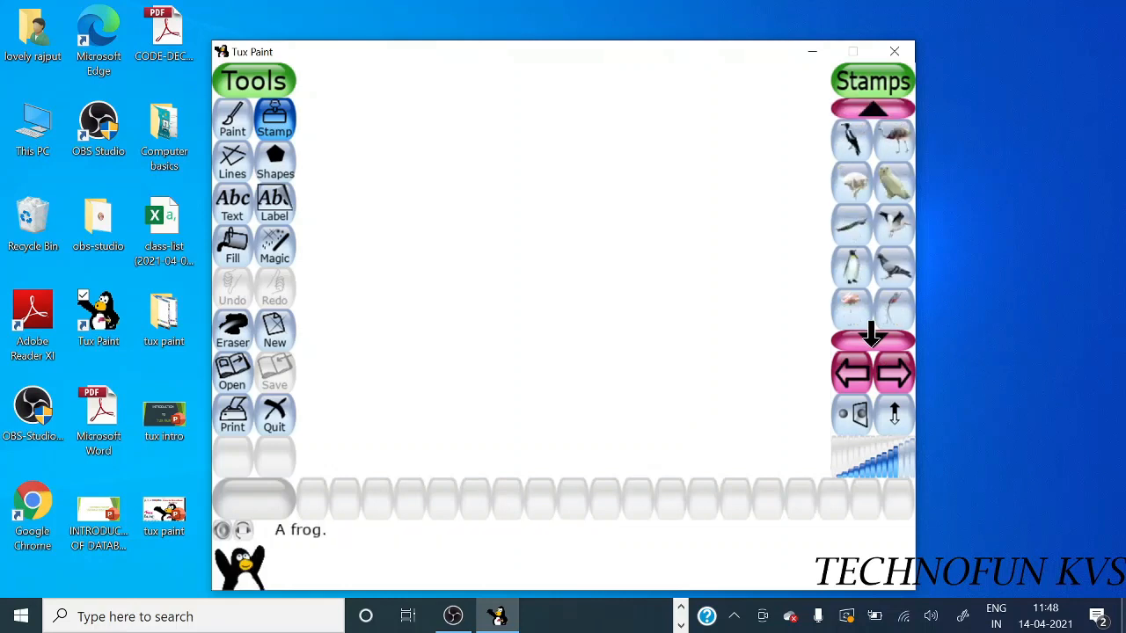
- Page the stamp list past the birds to the insect stamps
{"action": "left_click", "coordinate": [893, 371]}
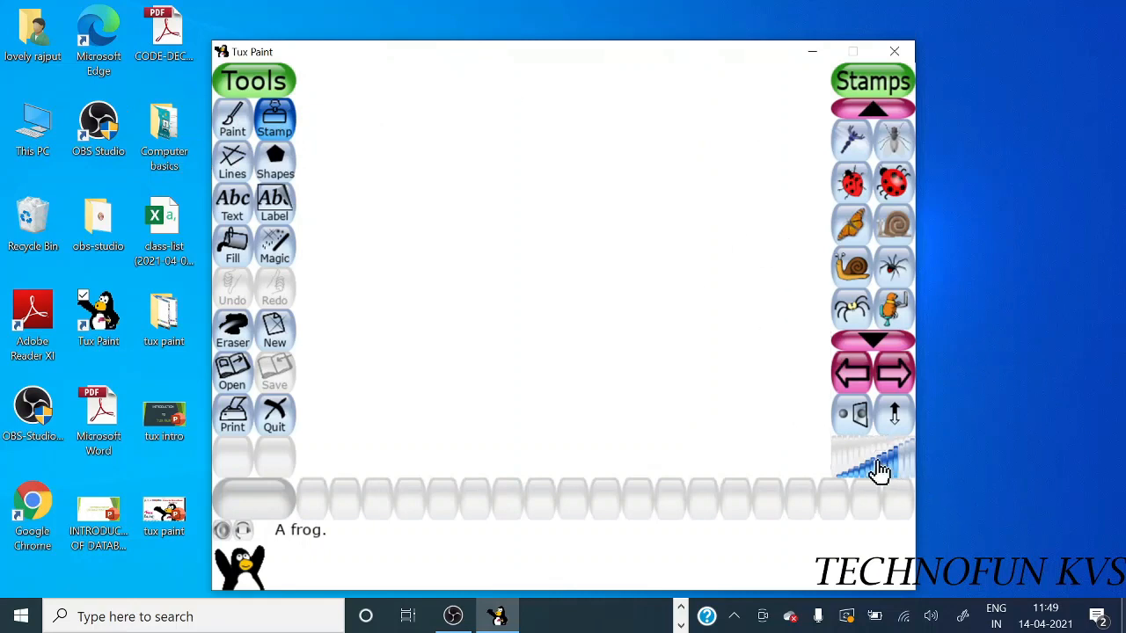
{"action": "mouse_move", "coordinate": [889, 473]}
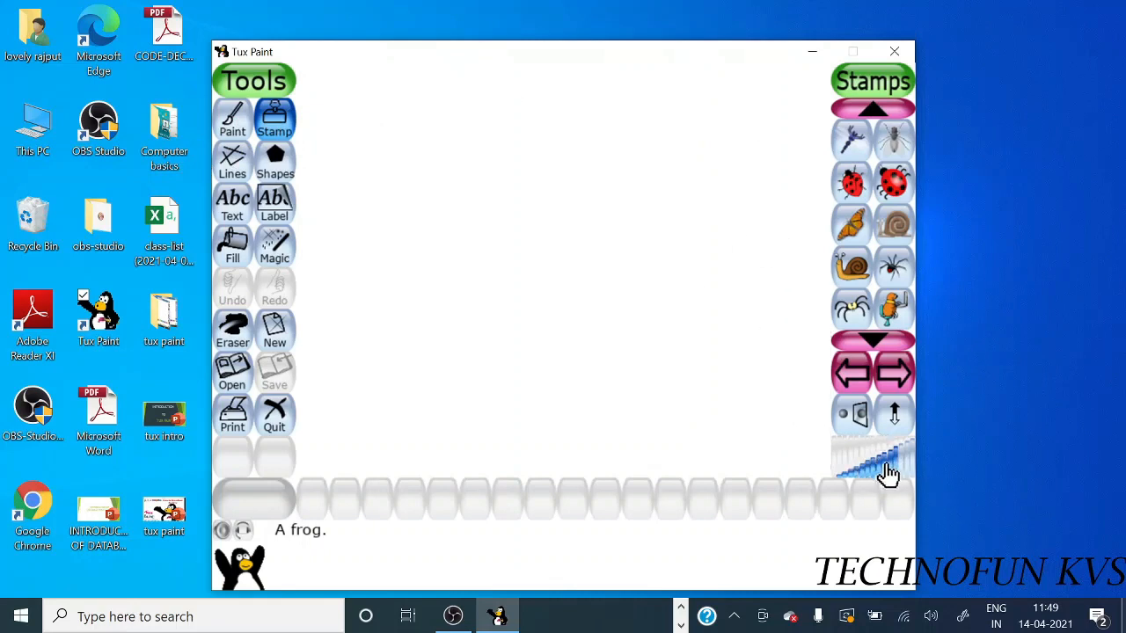
{"action": "mouse_move", "coordinate": [882, 473]}
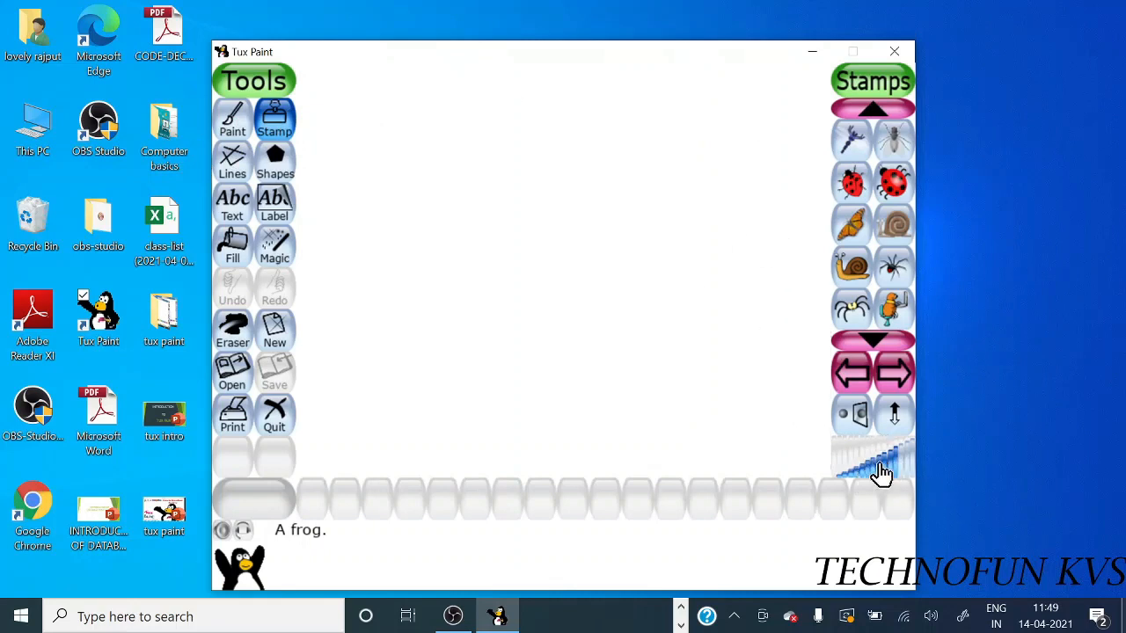
- Stamp a frog mid-canvas, maximise stamp size, and undo the oversized frog
{"action": "left_click", "coordinate": [625, 272]}
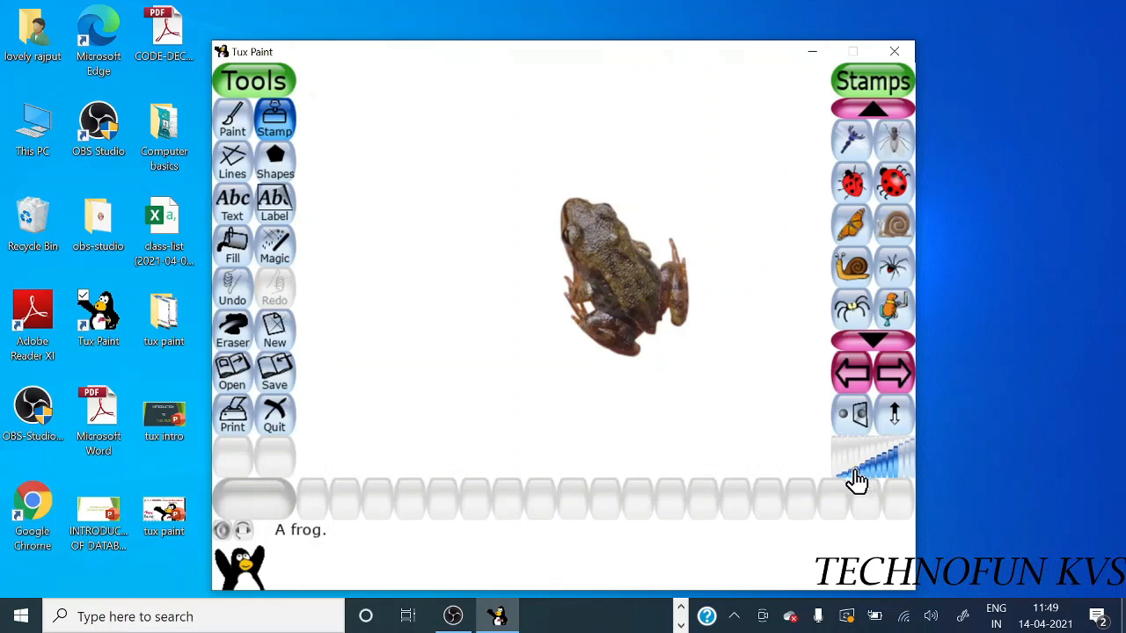
{"action": "mouse_move", "coordinate": [865, 481]}
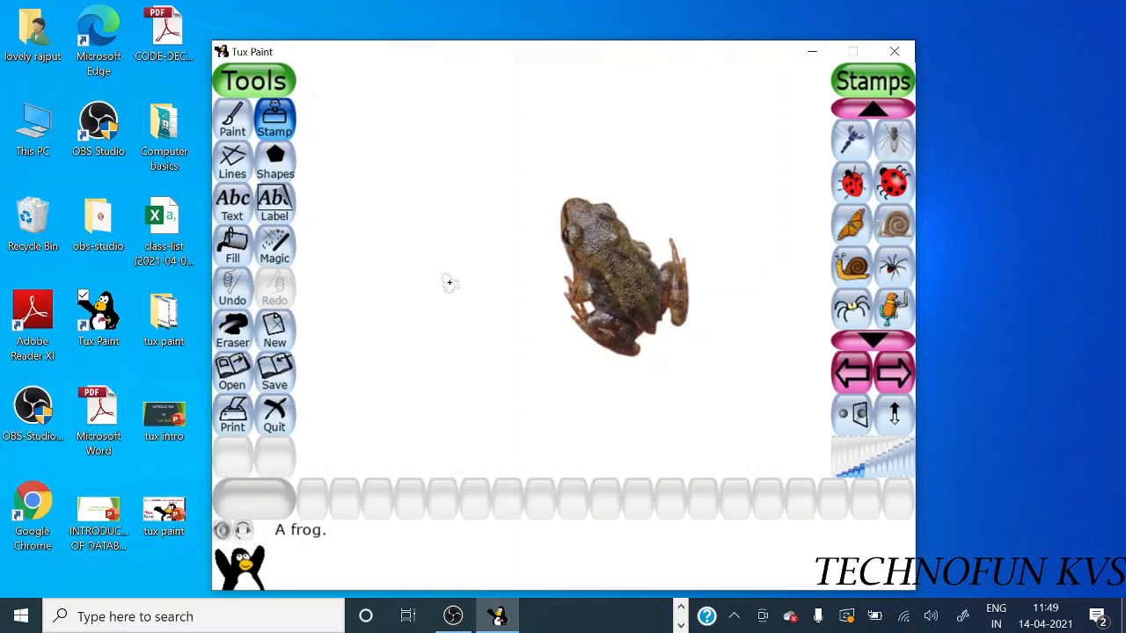
{"action": "mouse_move", "coordinate": [918, 462]}
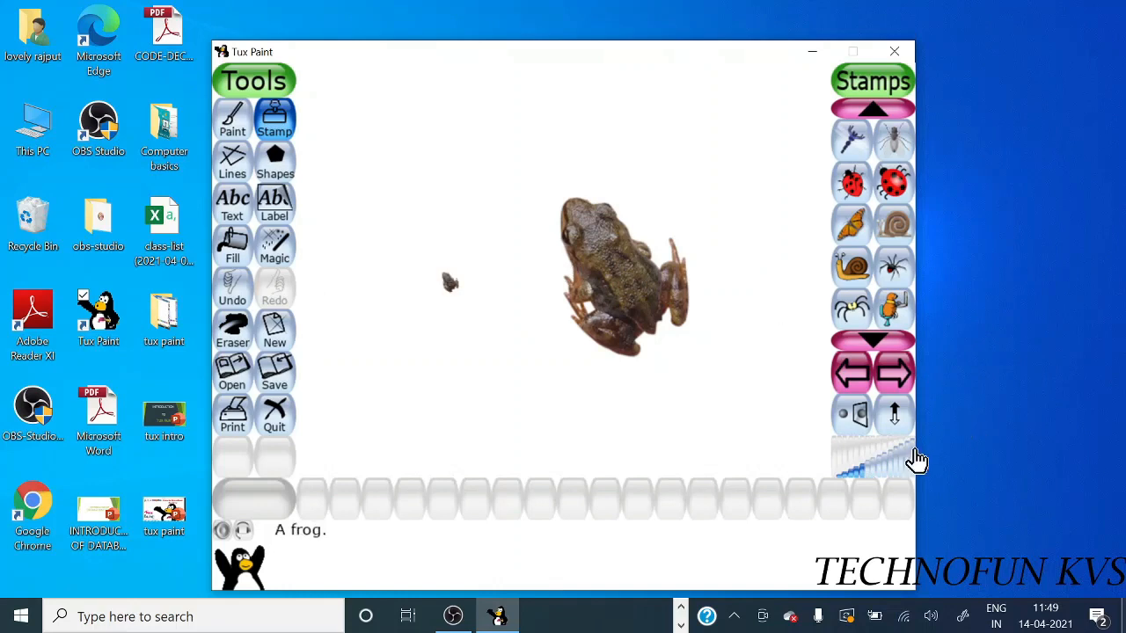
{"action": "left_click", "coordinate": [893, 458]}
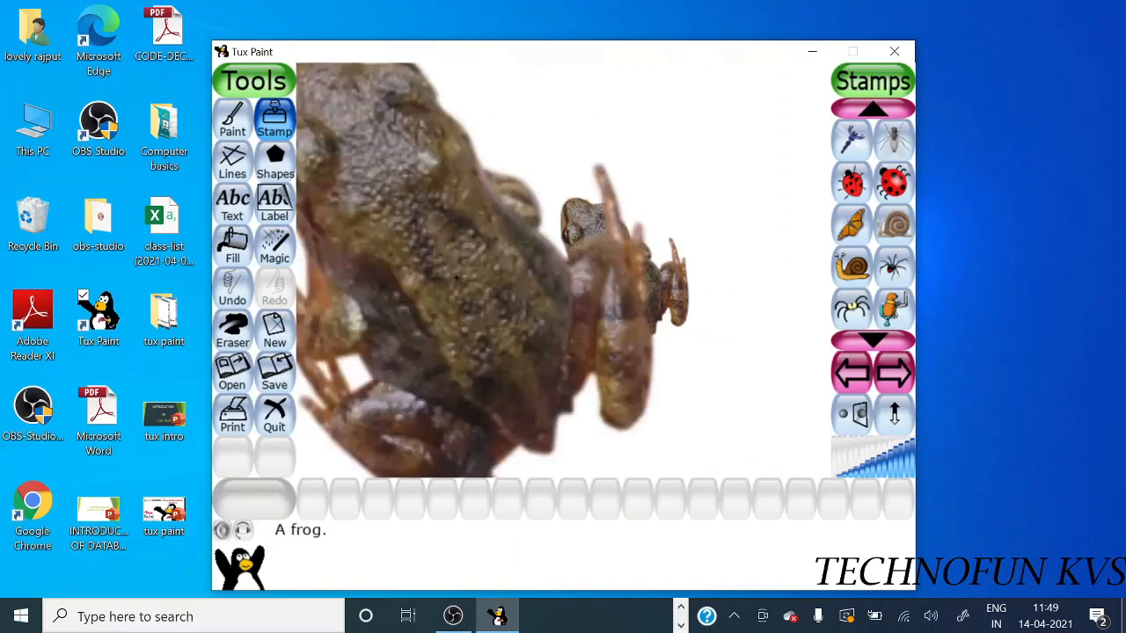
{"action": "left_click", "coordinate": [232, 288]}
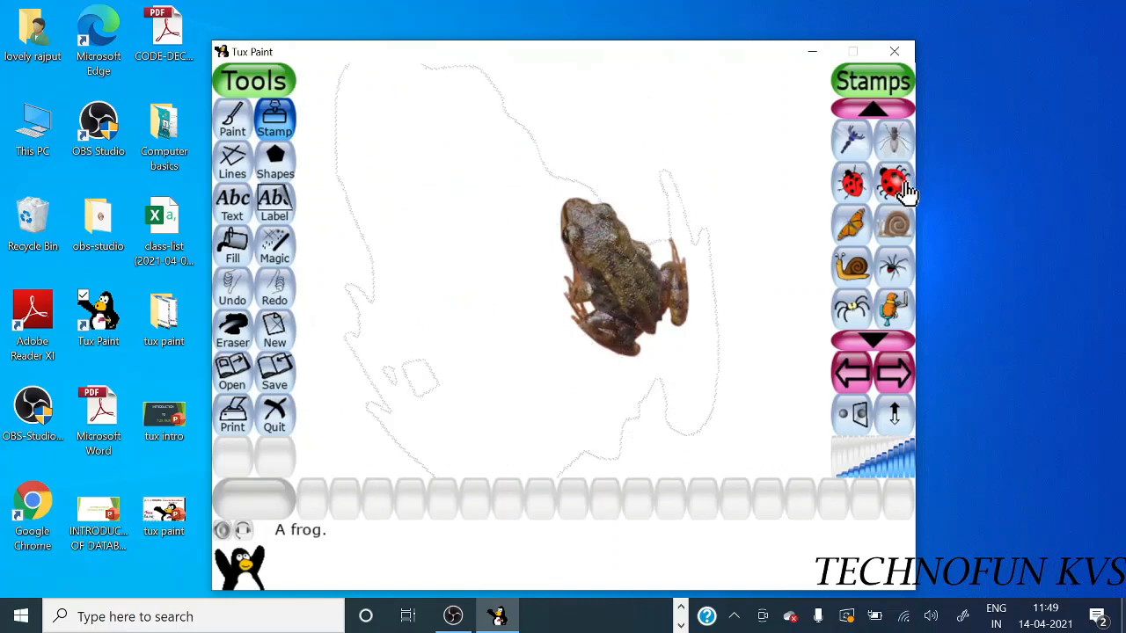
- Place a ladybug above the frog and a monarch butterfly to its right
{"action": "left_click", "coordinate": [893, 183]}
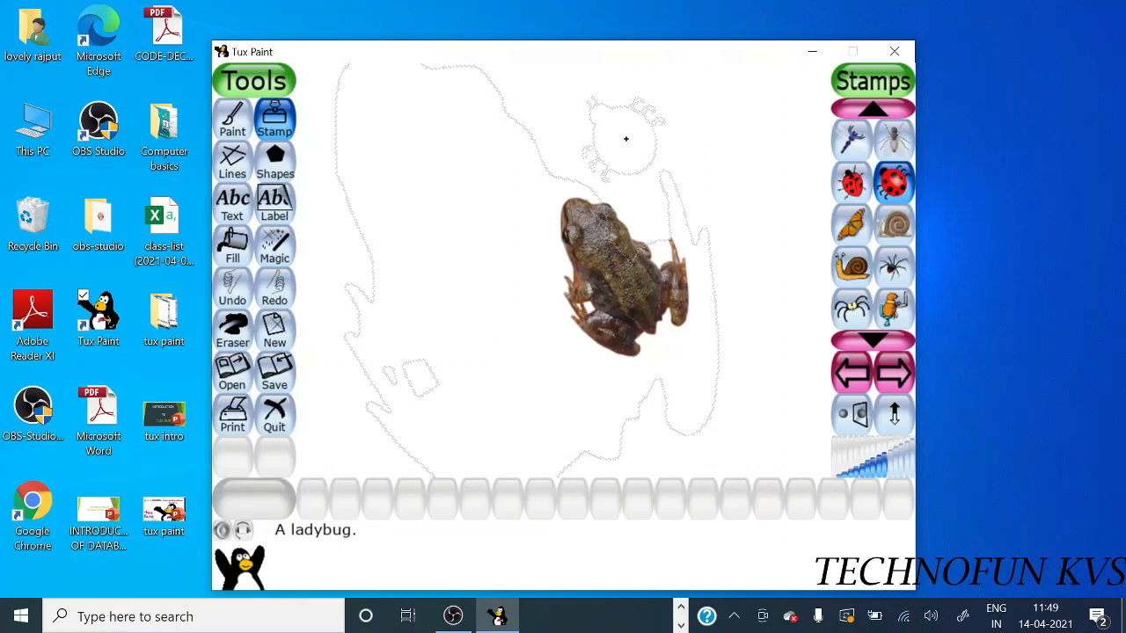
{"action": "left_click", "coordinate": [626, 139]}
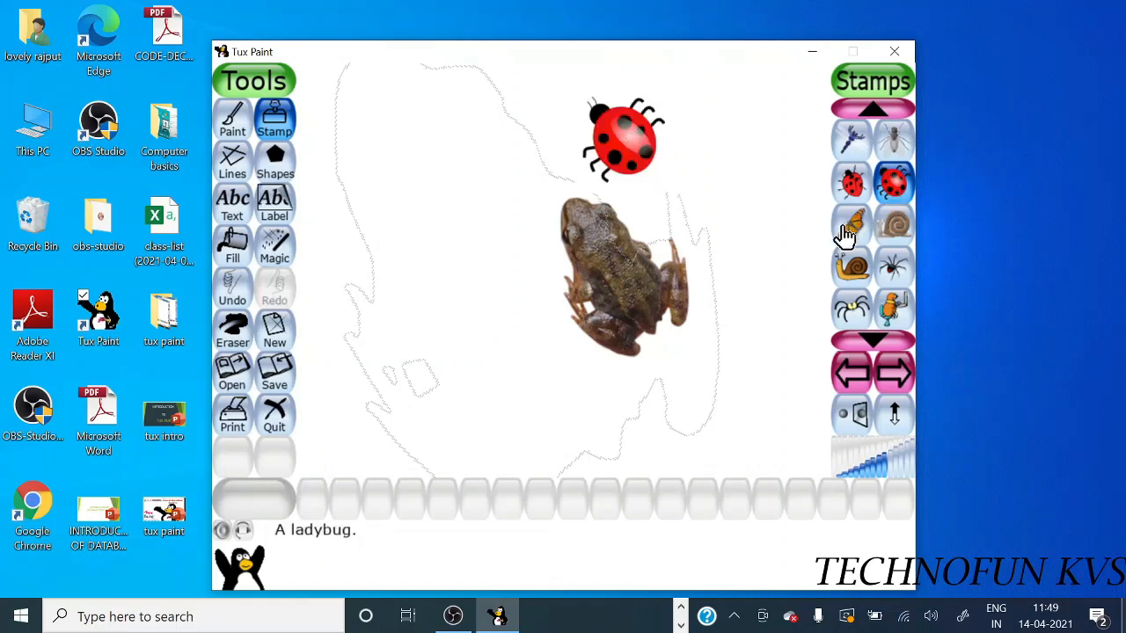
{"action": "left_click", "coordinate": [851, 224]}
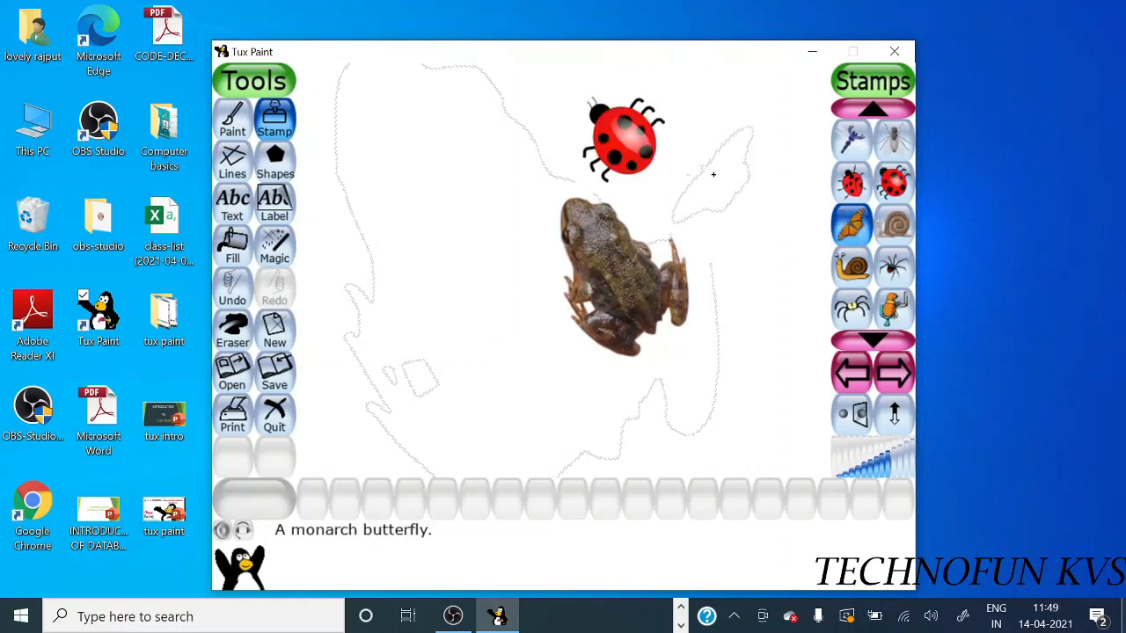
{"action": "left_click", "coordinate": [714, 174]}
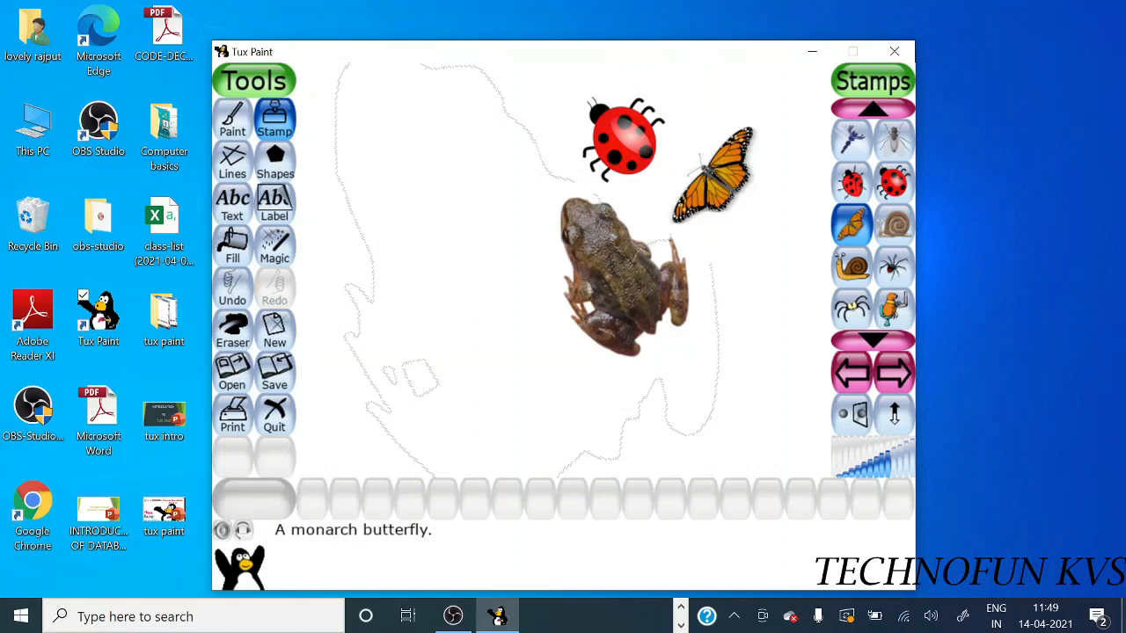
{"action": "mouse_move", "coordinate": [849, 136]}
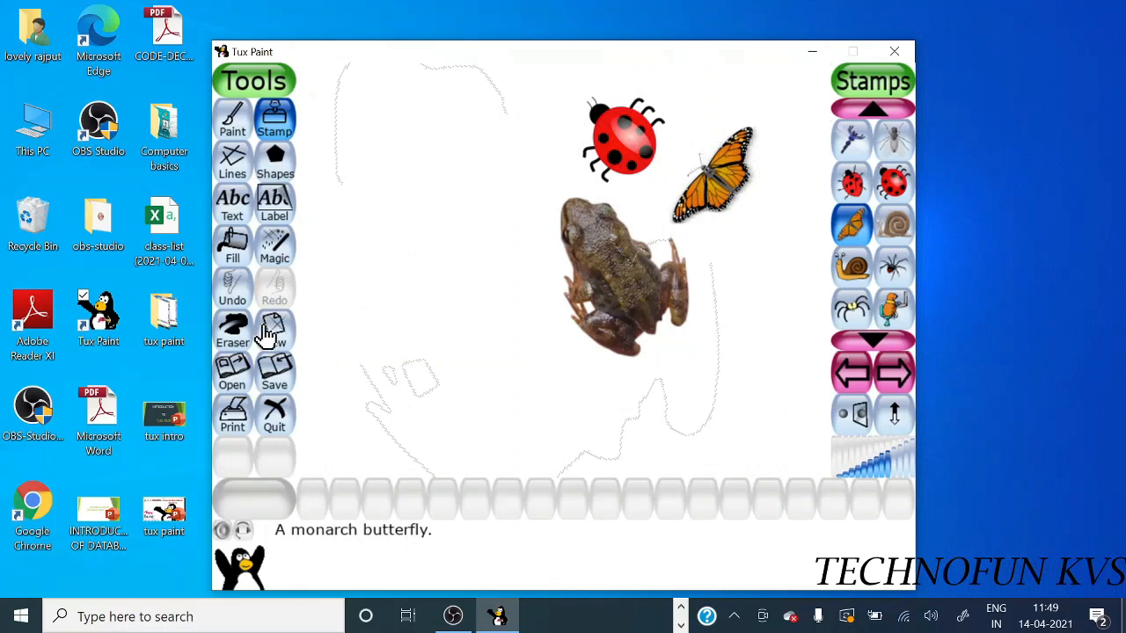
- Erase the frog, ladybug and butterfly with the Eraser tool
{"action": "left_click", "coordinate": [233, 330]}
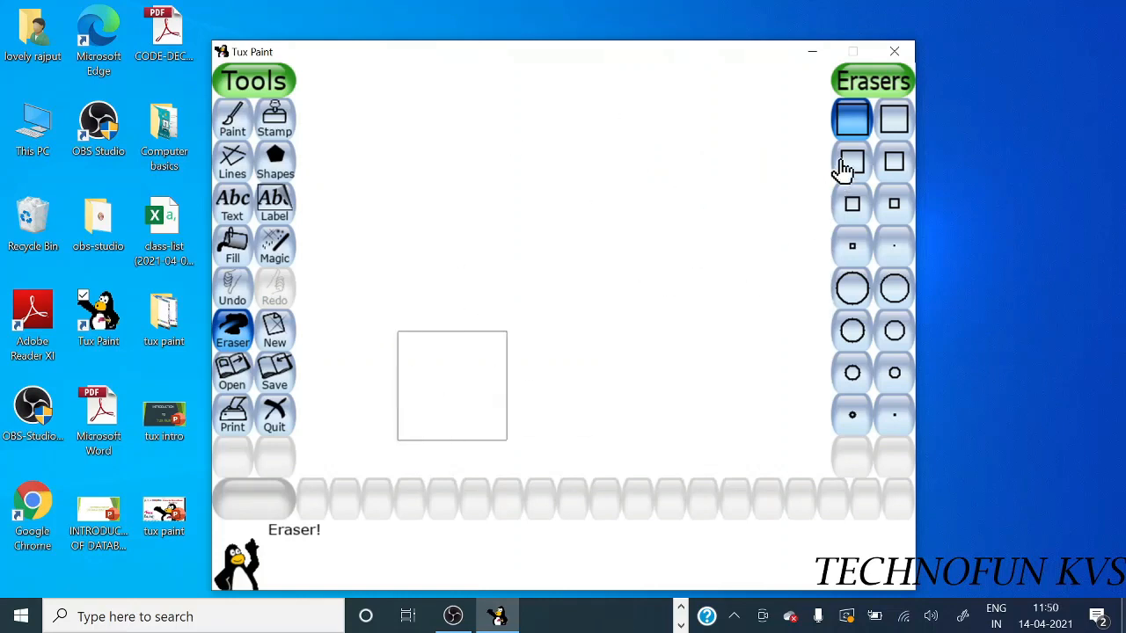
{"action": "mouse_move", "coordinate": [843, 189]}
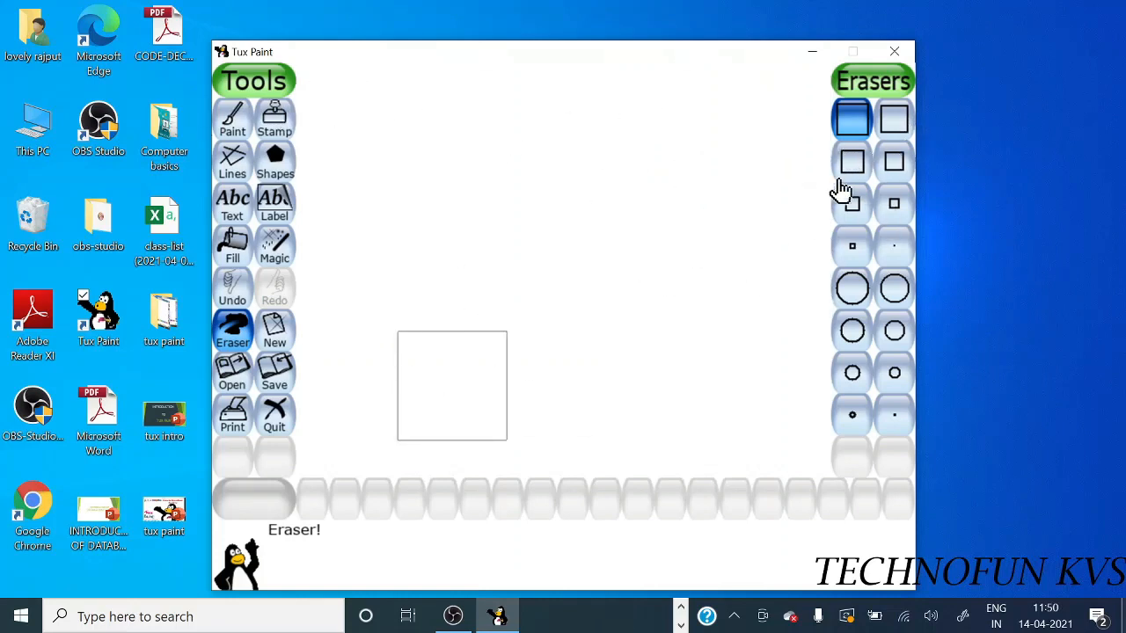